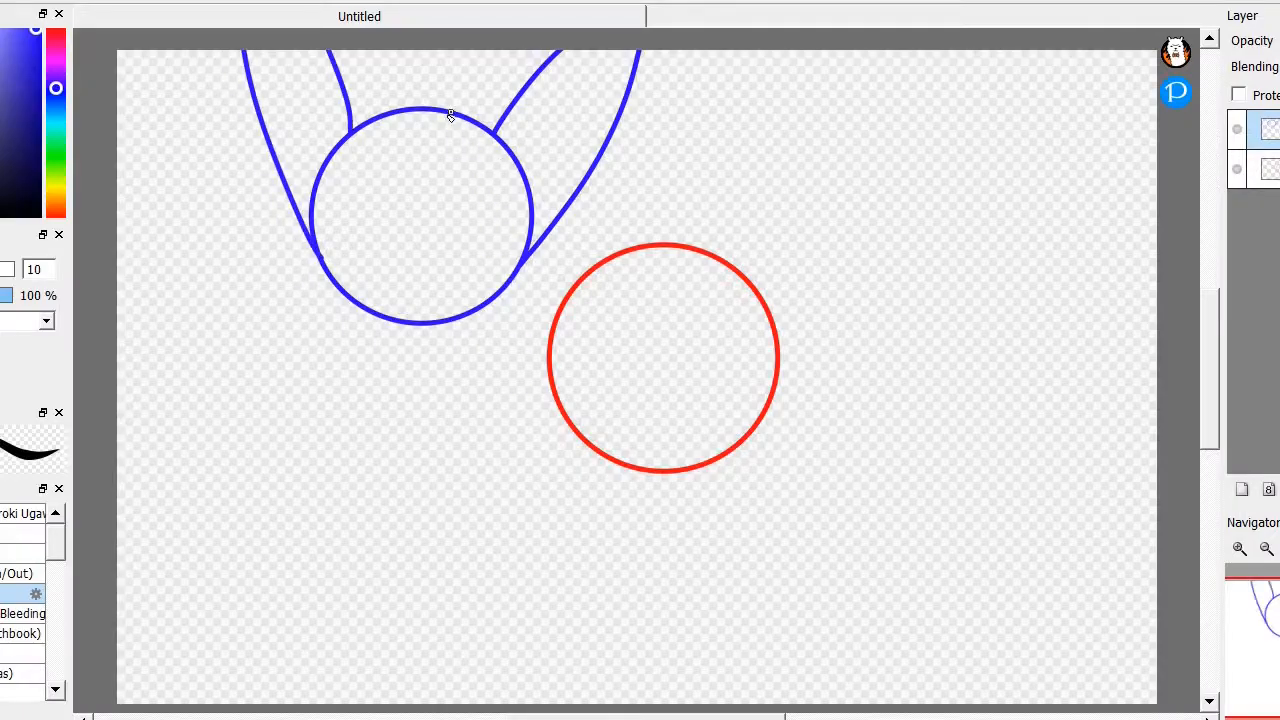
Sketch the tall cat's head, body and skirt in blue
drag(450, 115, 480, 320)
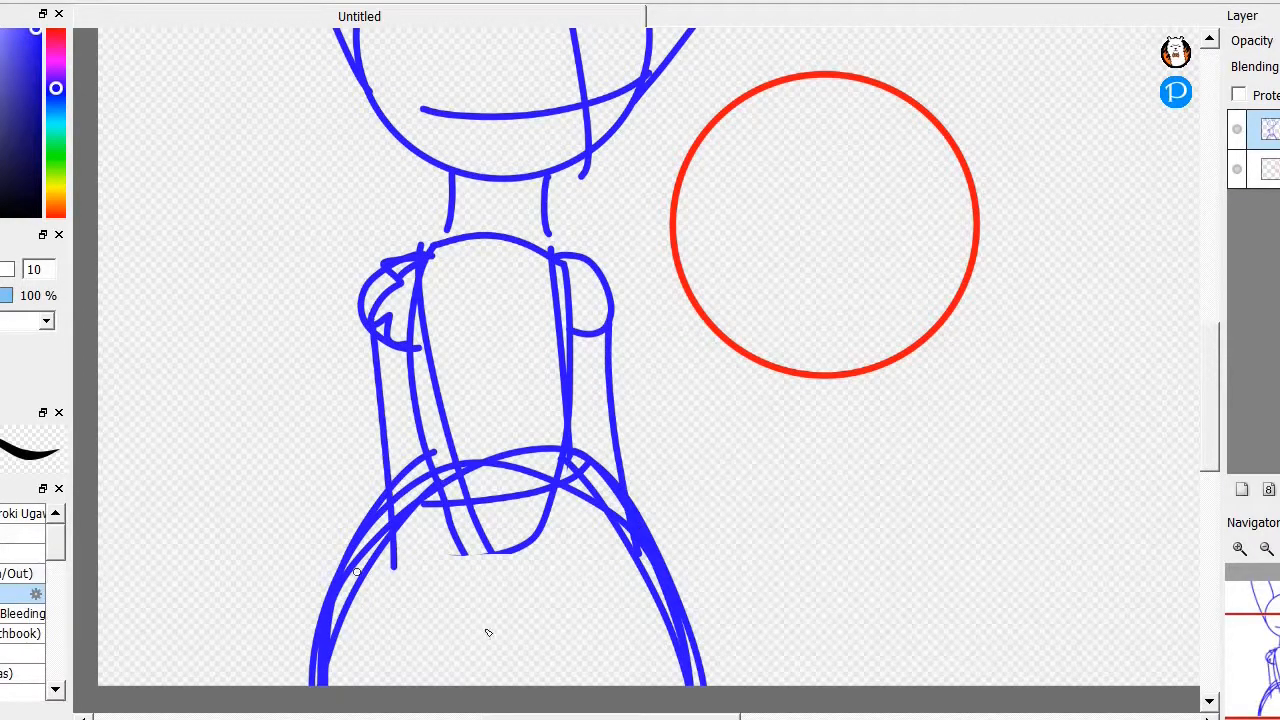
scroll(down, 3)
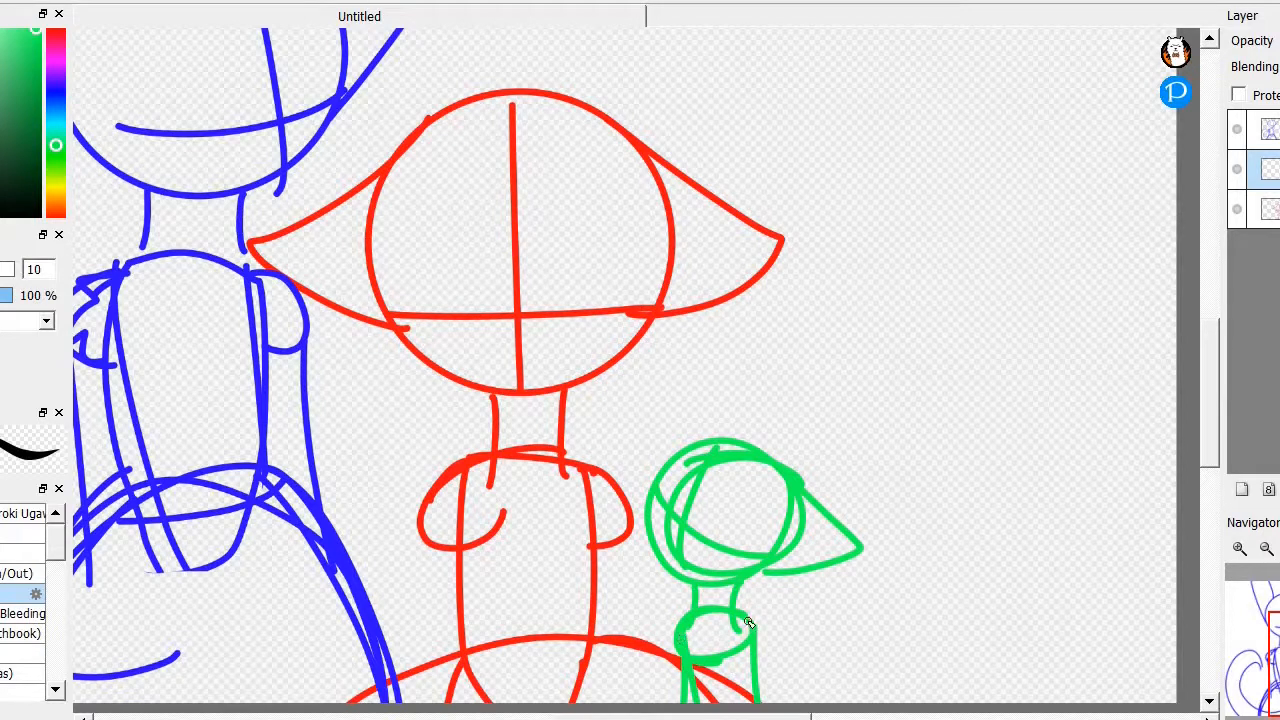
Sketch the green arm and orange bow, and rework the red figure's shoulders
drag(730, 600, 795, 595)
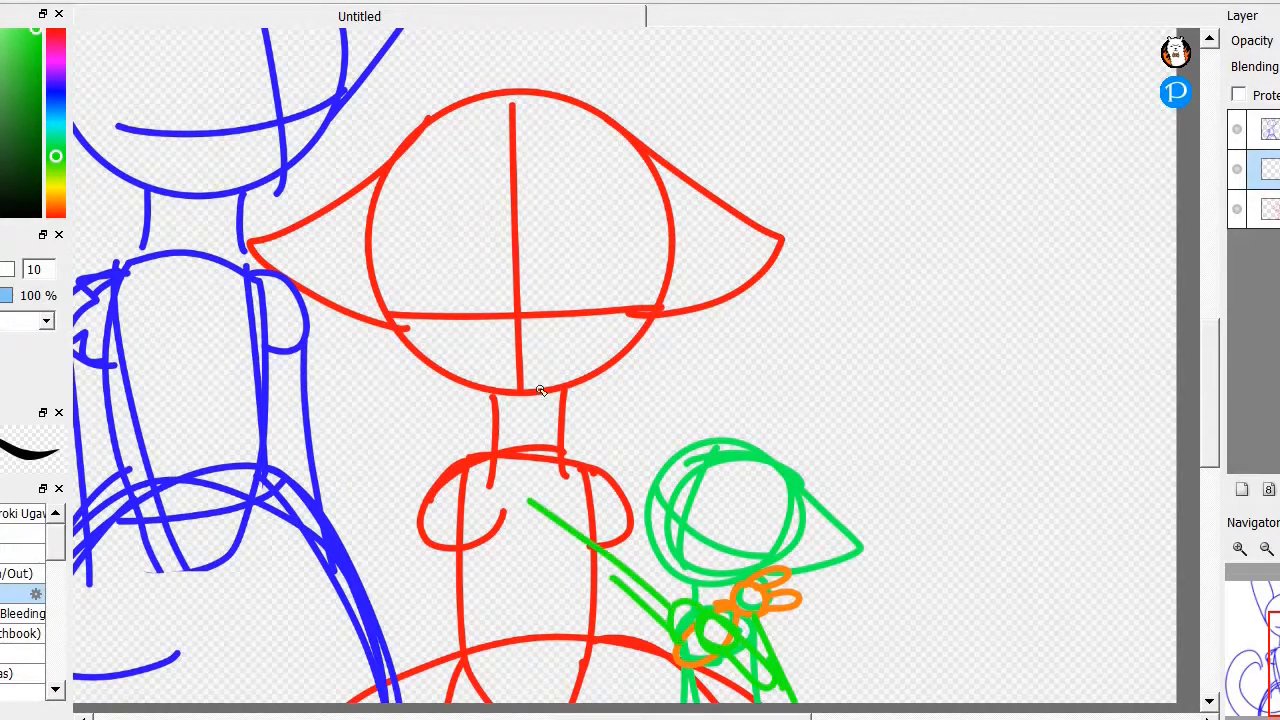
drag(535, 515, 600, 650)
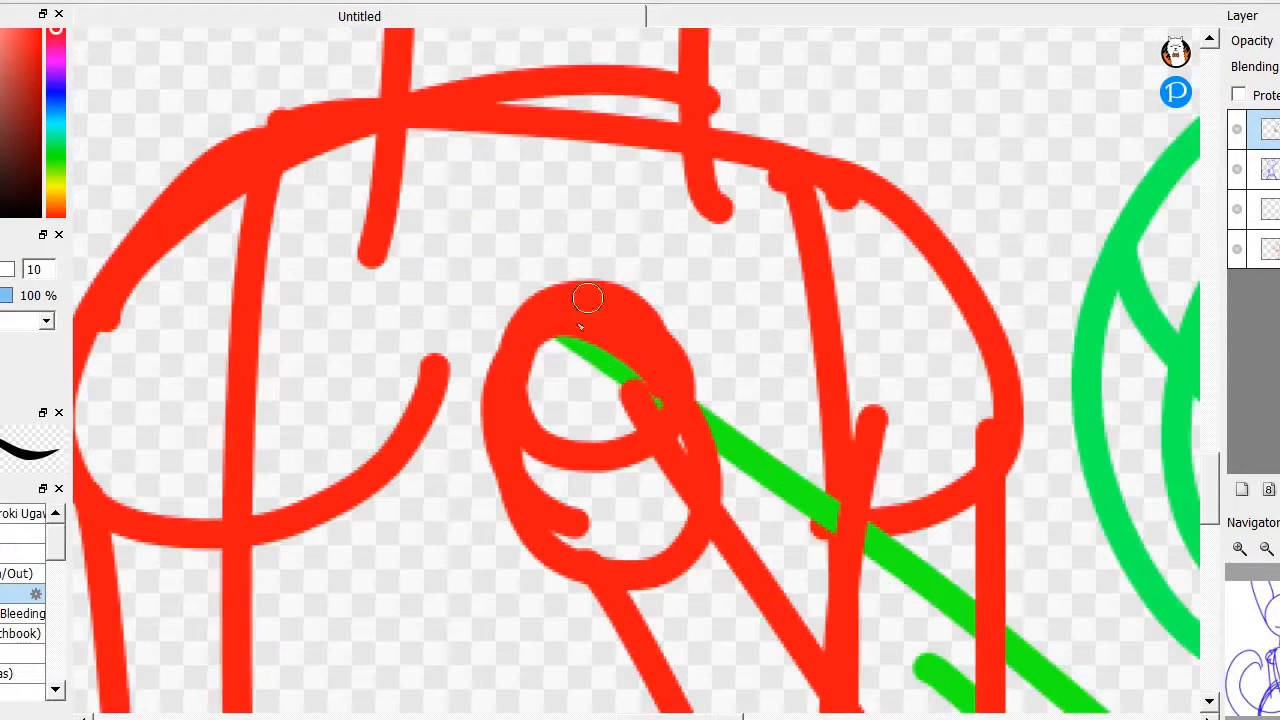
drag(588, 298, 482, 334)
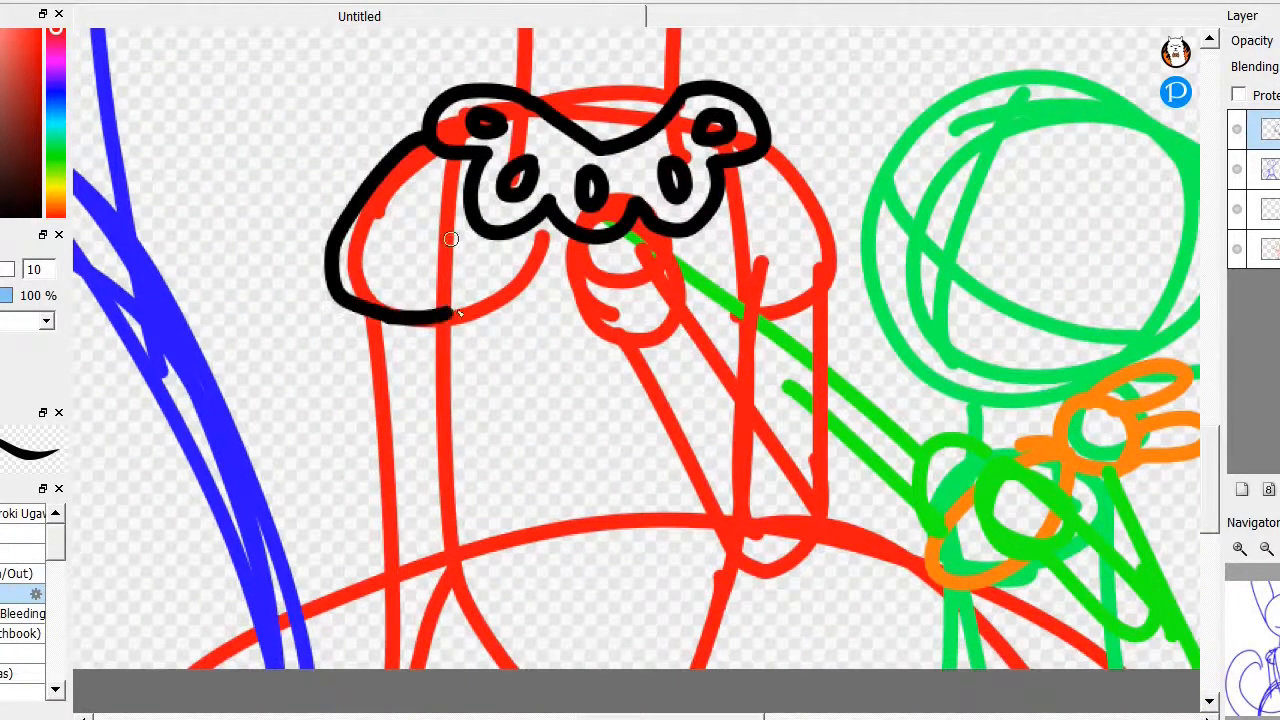
Ink the frilly collar, bow outline, hand, fingers and a detail line in black
drag(455, 240, 520, 555)
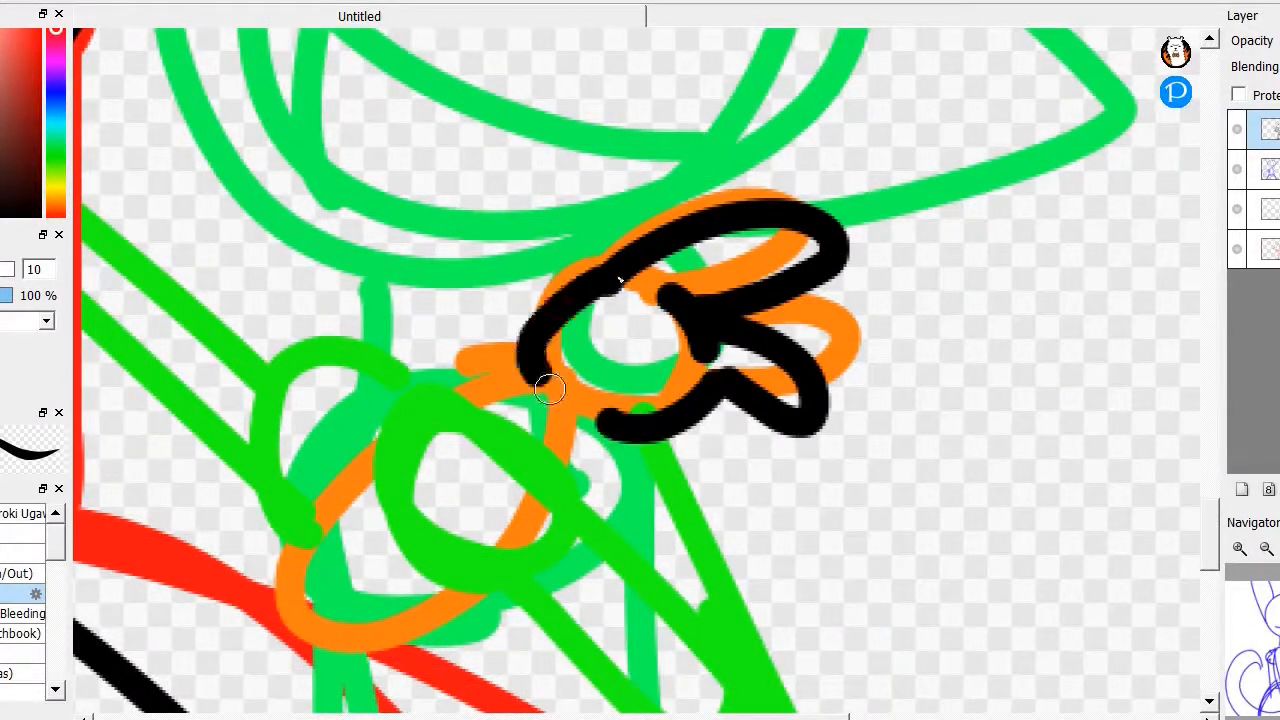
drag(550, 390, 445, 505)
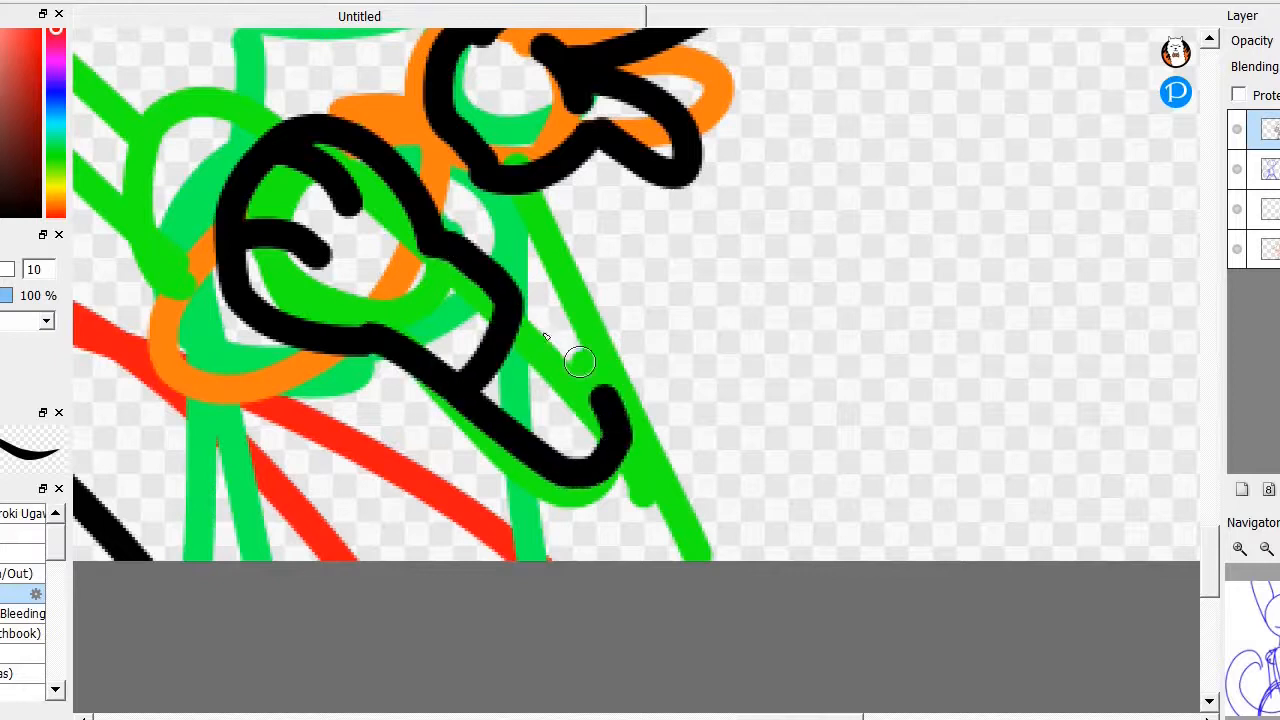
drag(580, 363, 615, 425)
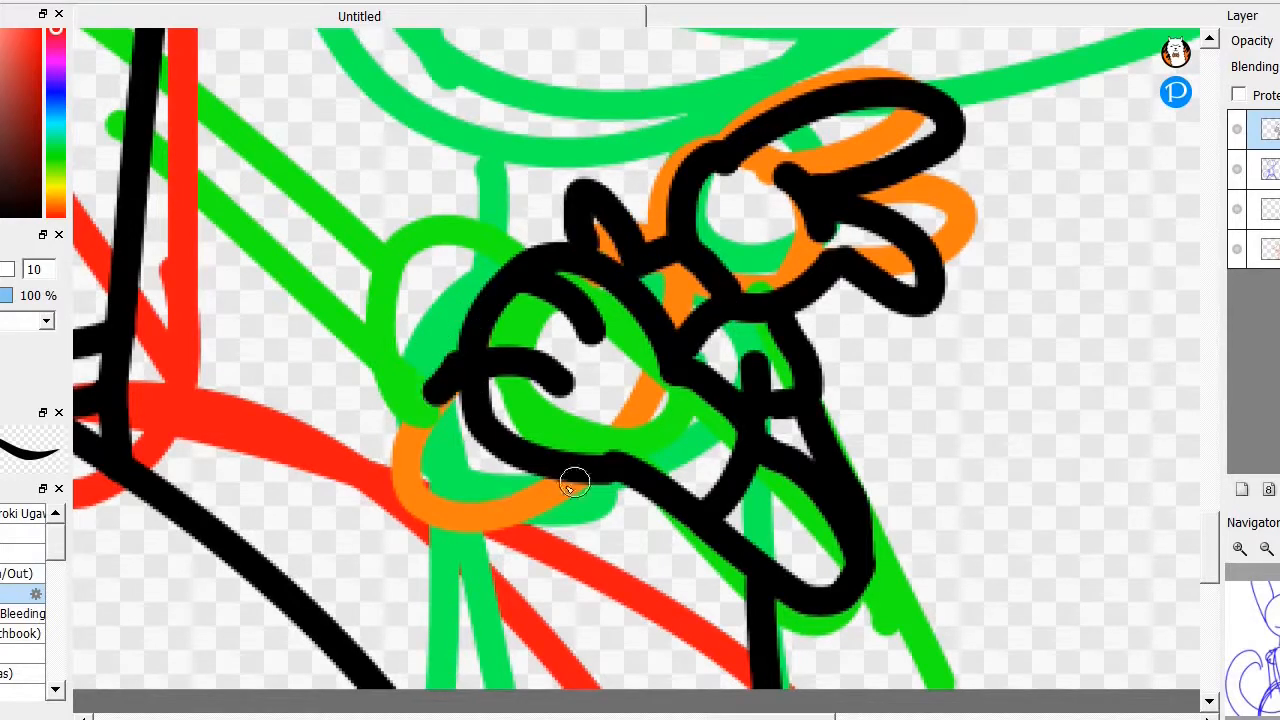
drag(575, 480, 518, 598)
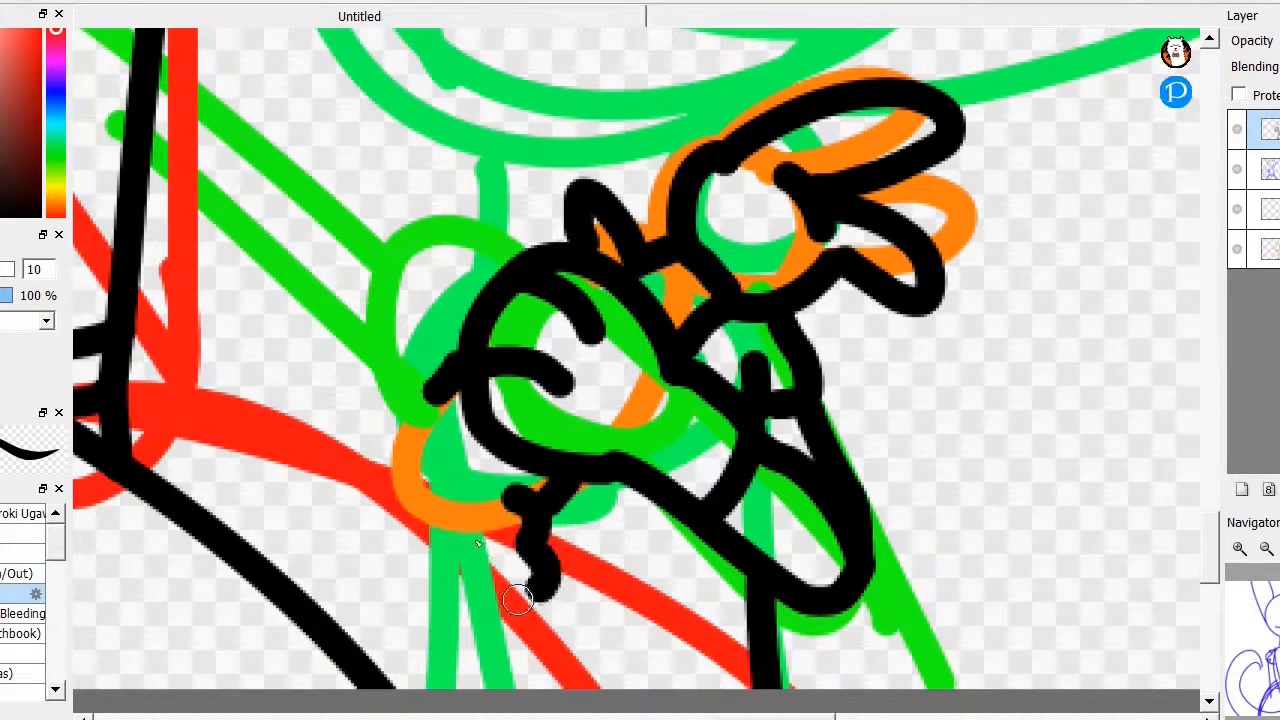
drag(518, 600, 378, 405)
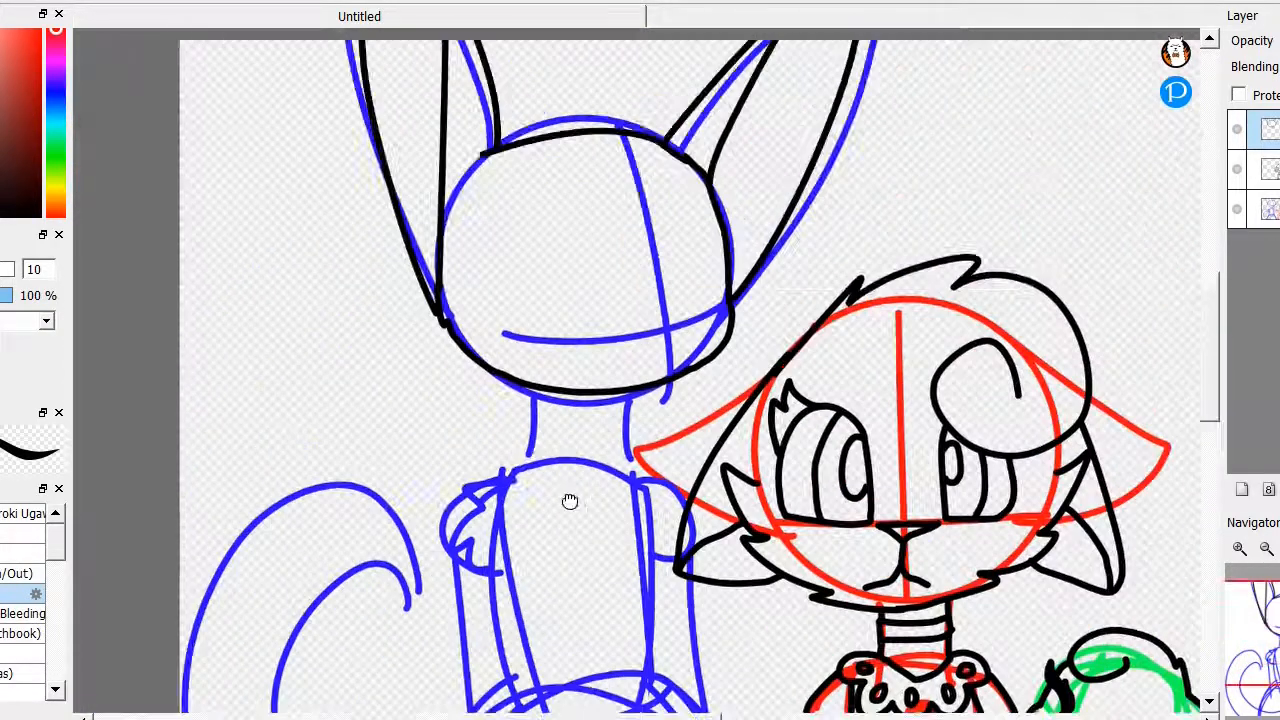
Trace the blue cat's head and neck line in black
drag(570, 501, 530, 307)
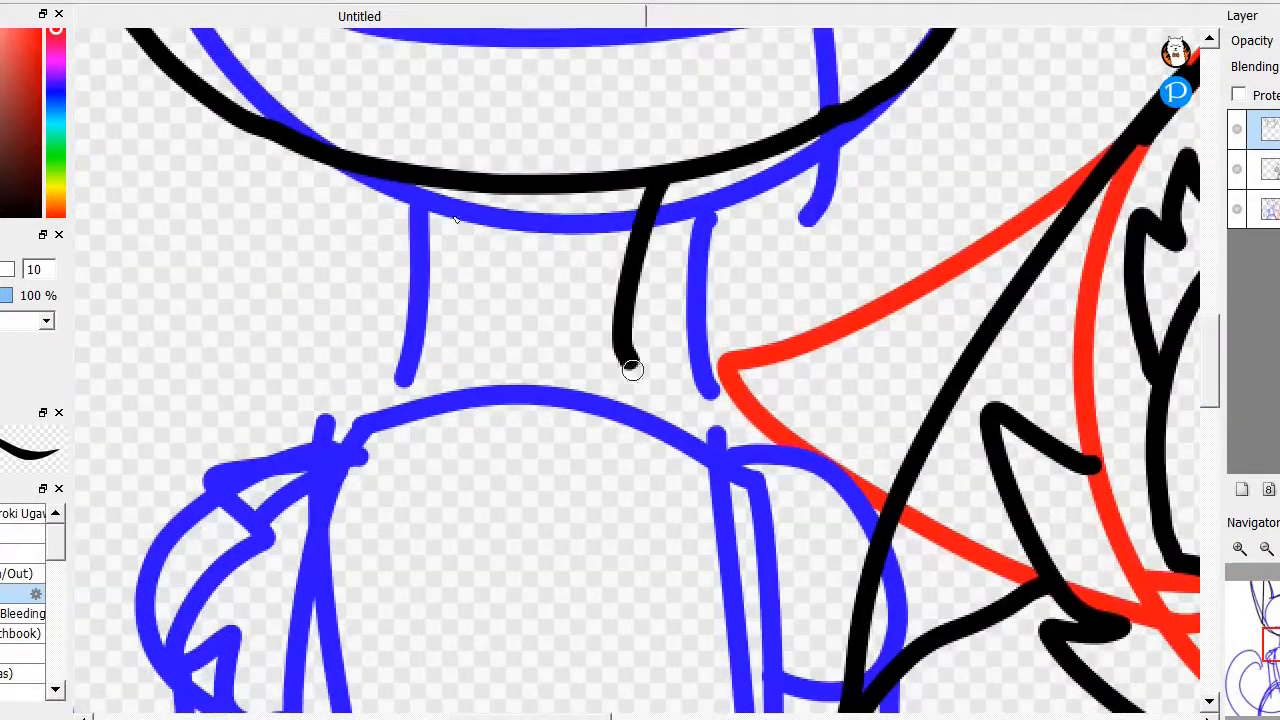
drag(410, 200, 290, 605)
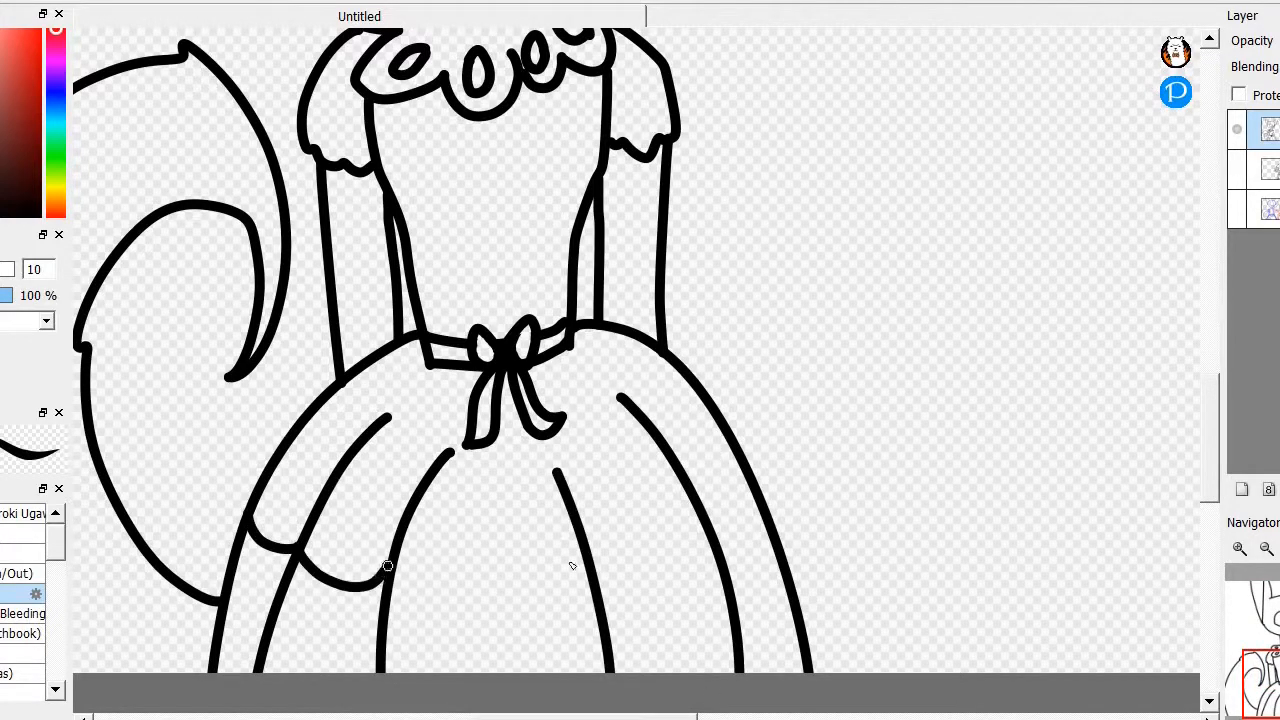
Ink the skirt folds and the cat's facial details in black
drag(390, 568, 740, 525)
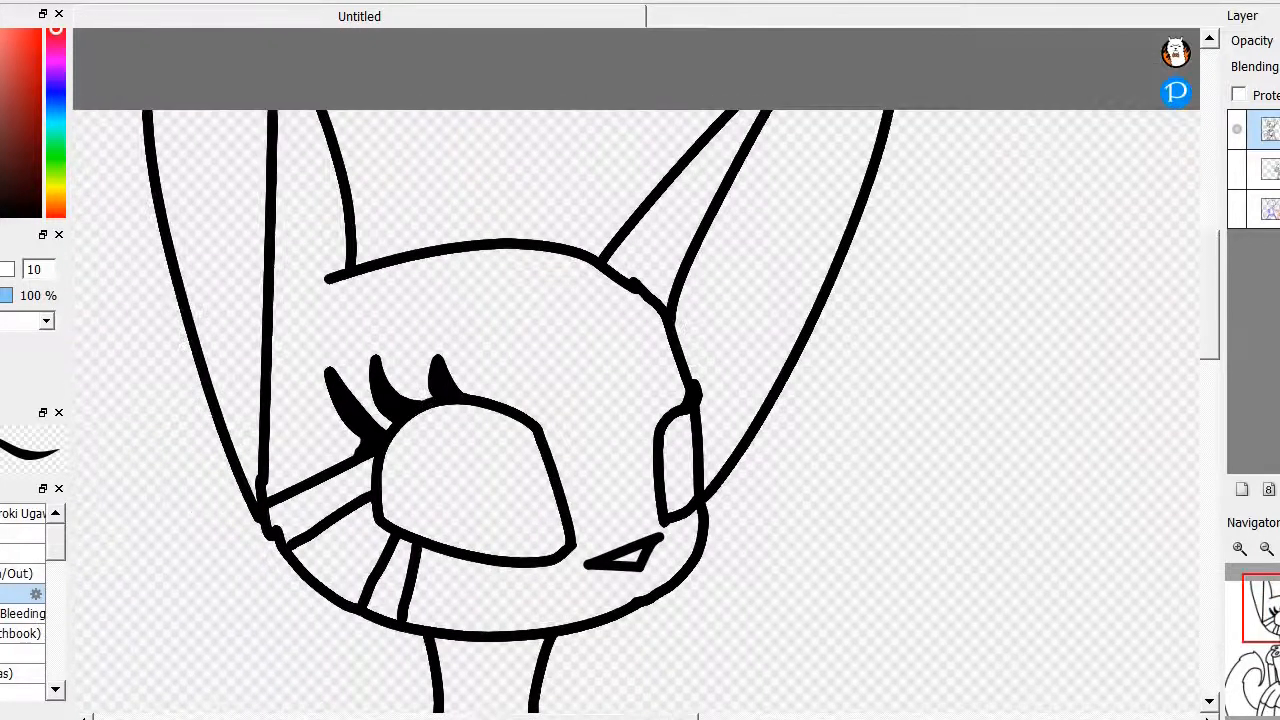
drag(330, 278, 600, 270)
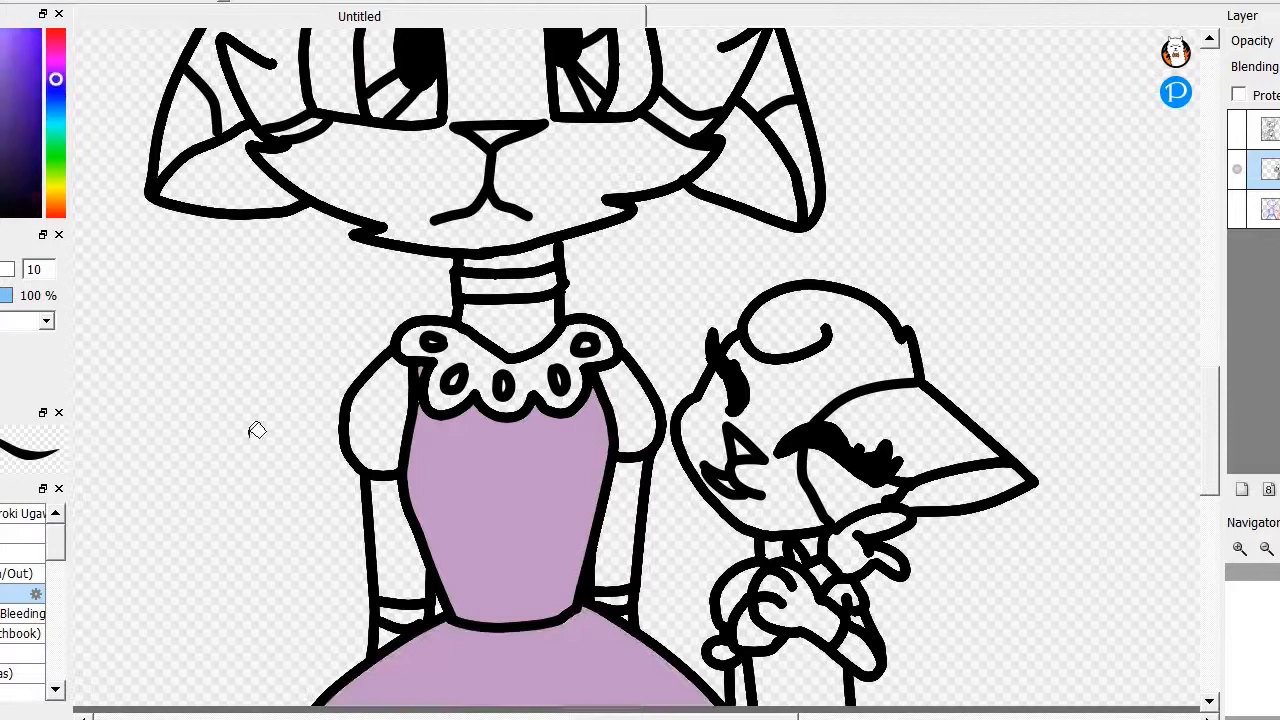
Bucket-fill the cat's dress with lilac purple
click(640, 610)
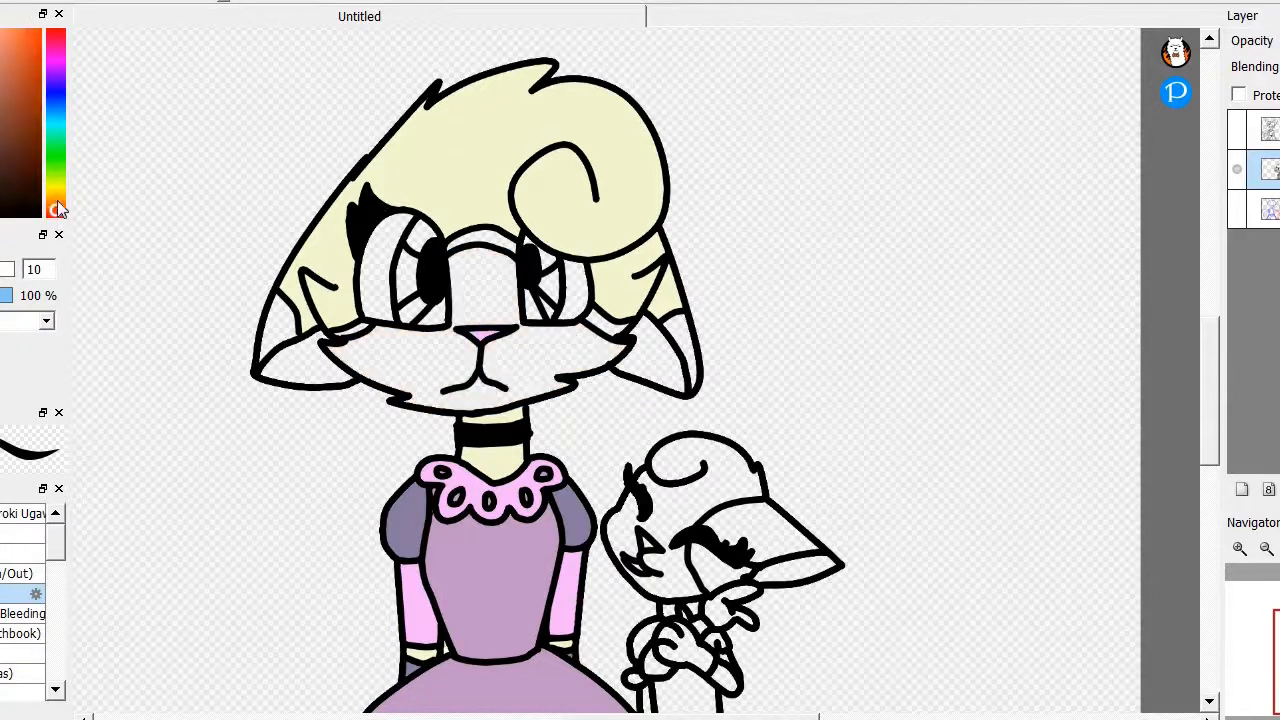
Pick tan and bucket-fill the band between the hair and face
click(55, 202)
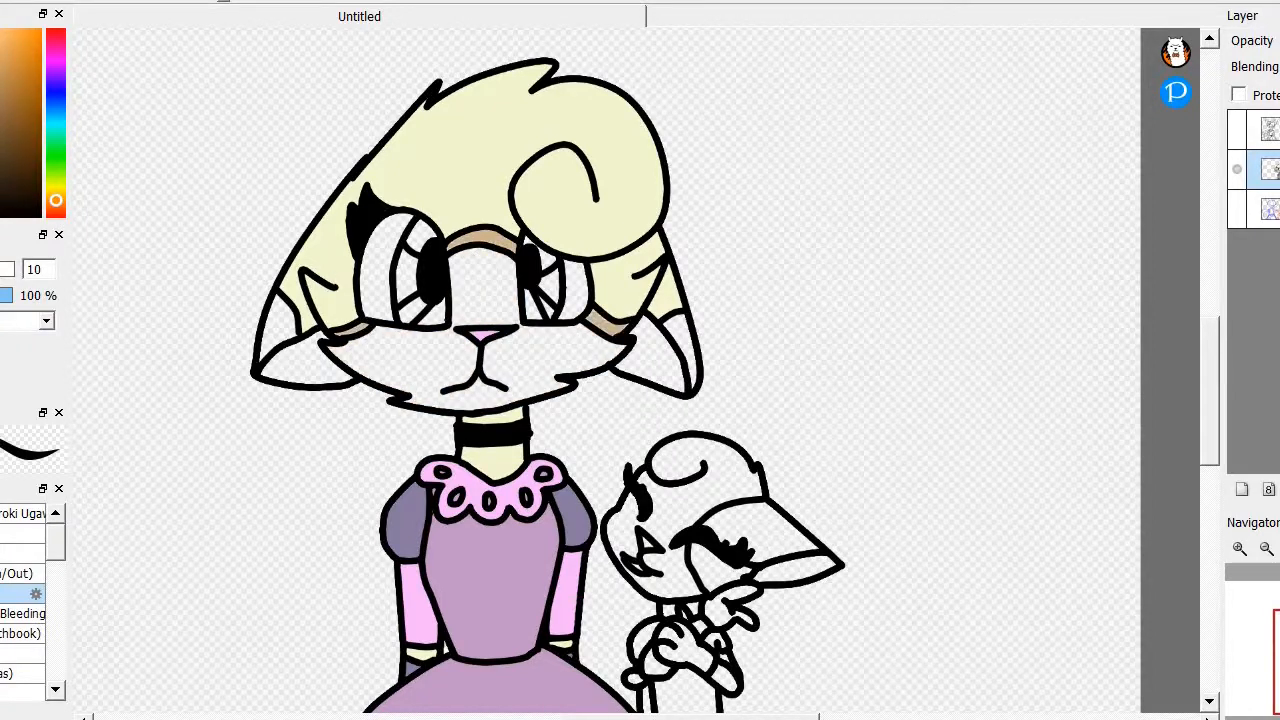
click(480, 300)
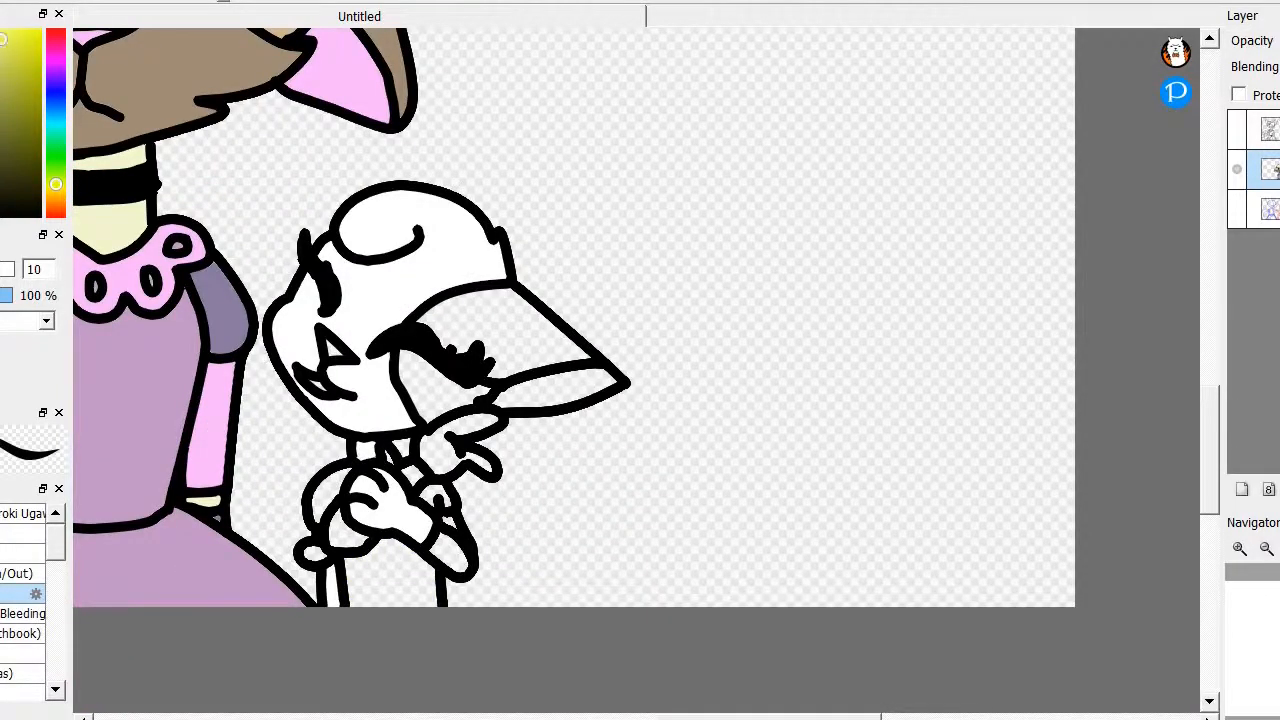
Paint lavender and purple shade shapes inside the big eye
click(450, 510)
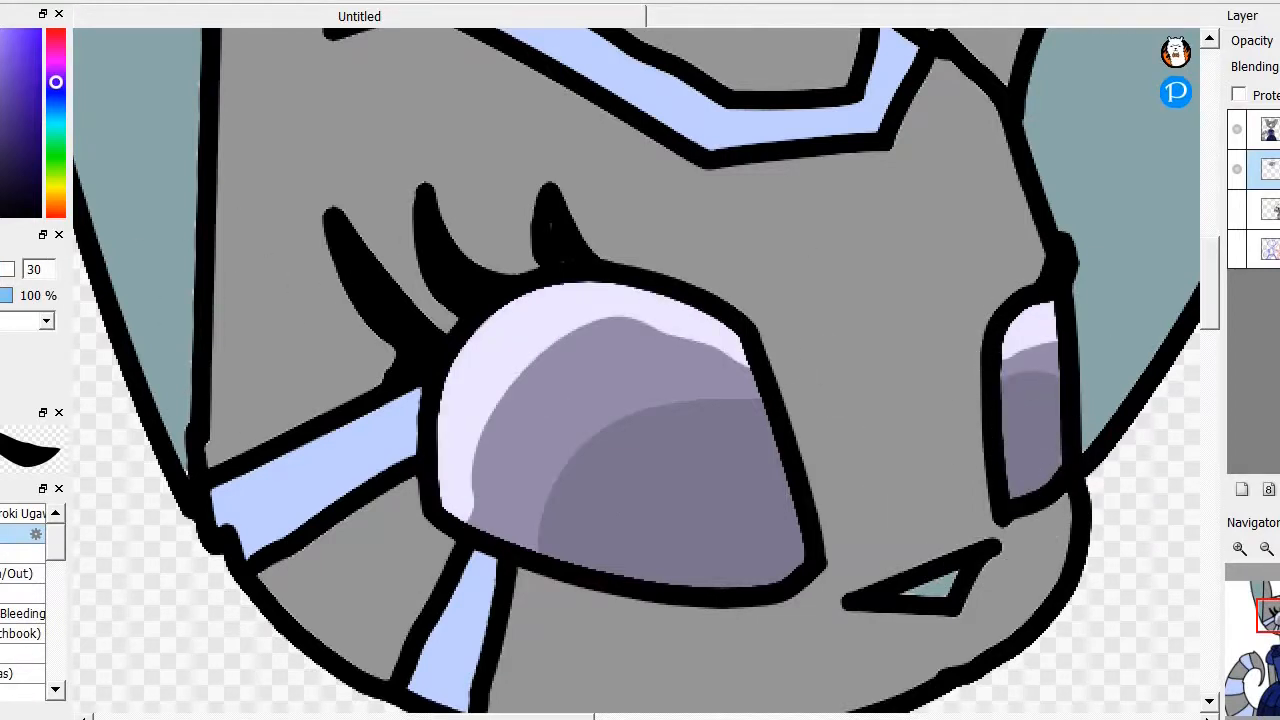
Blend dark shading across the lower eye and add a white highlight
click(560, 490)
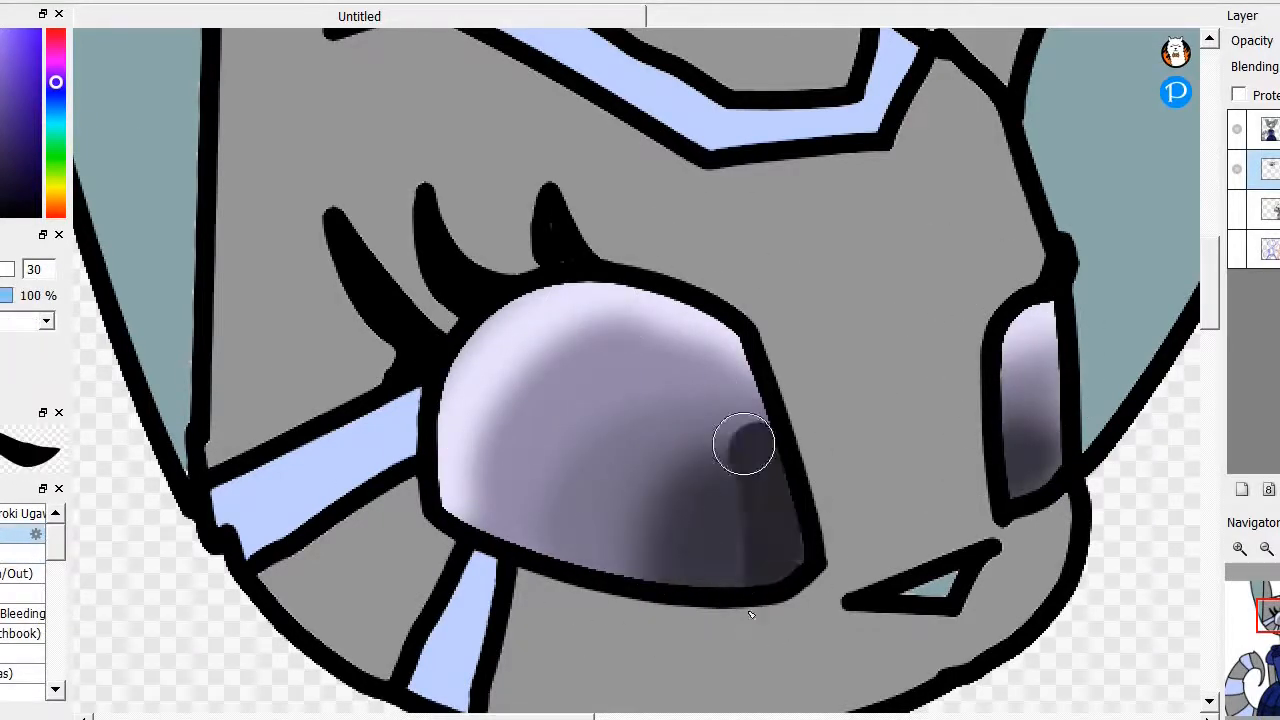
drag(745, 443, 810, 532)
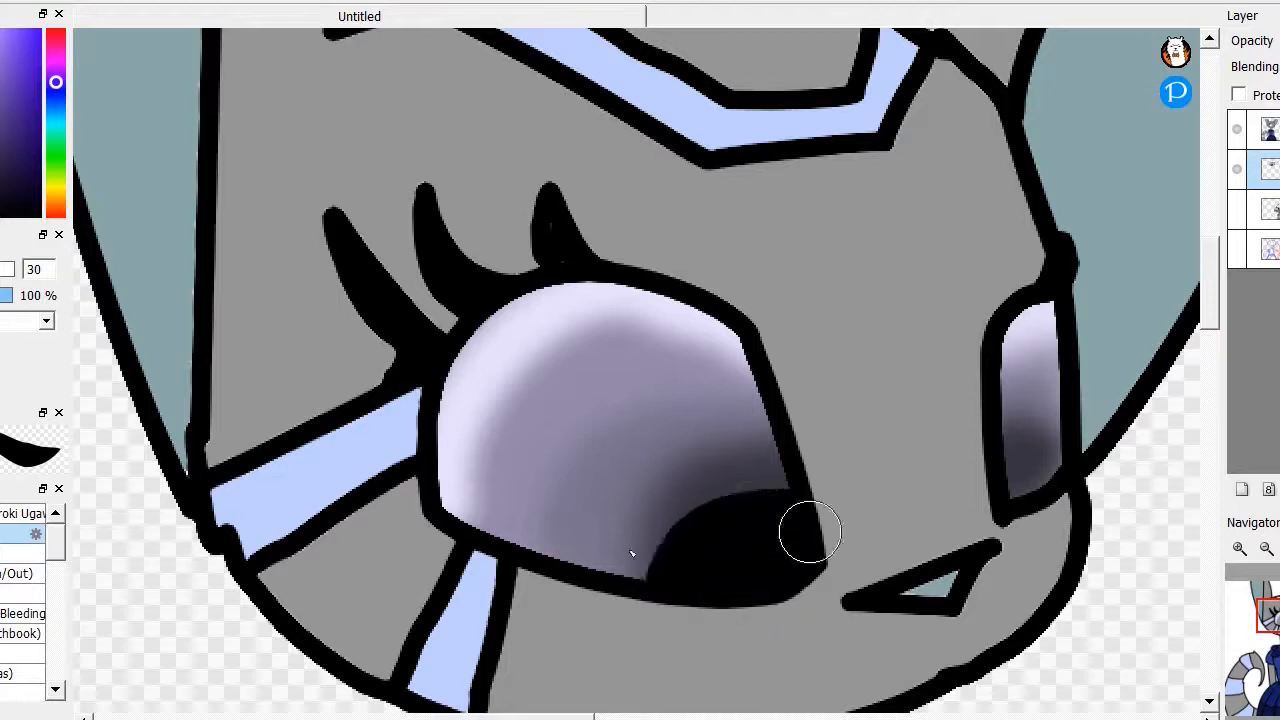
click(750, 525)
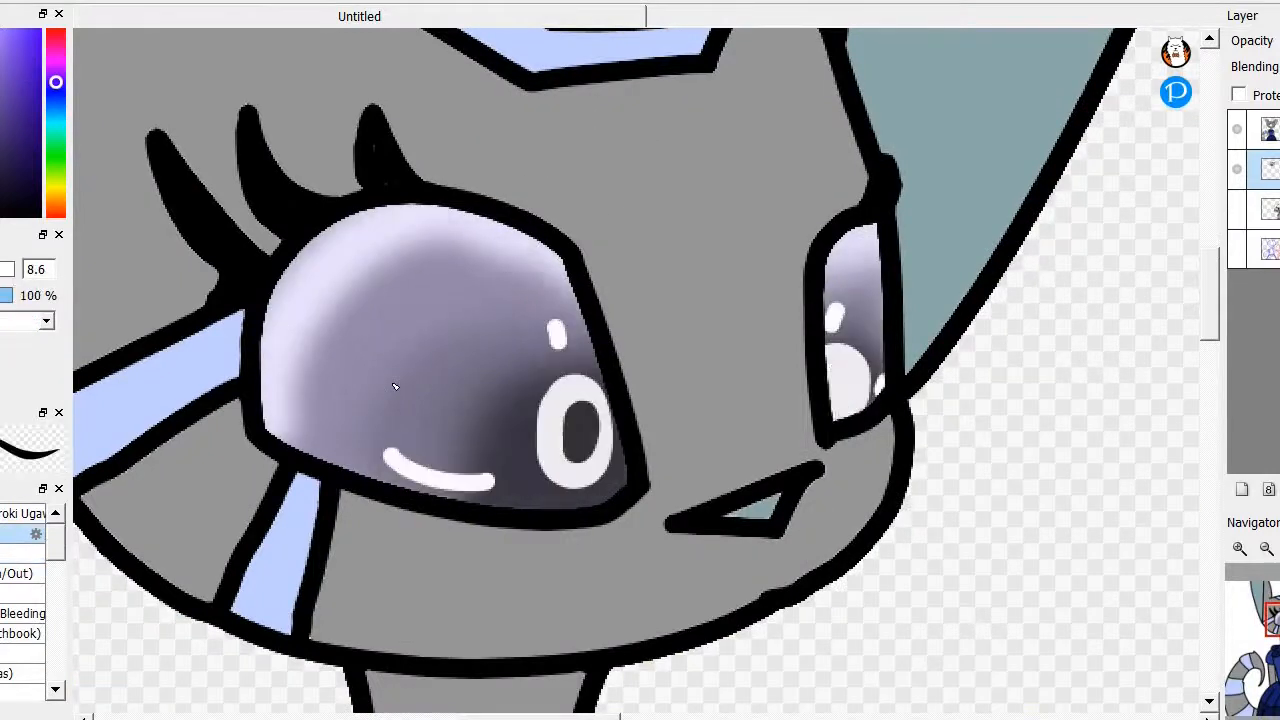
drag(395, 385, 370, 255)
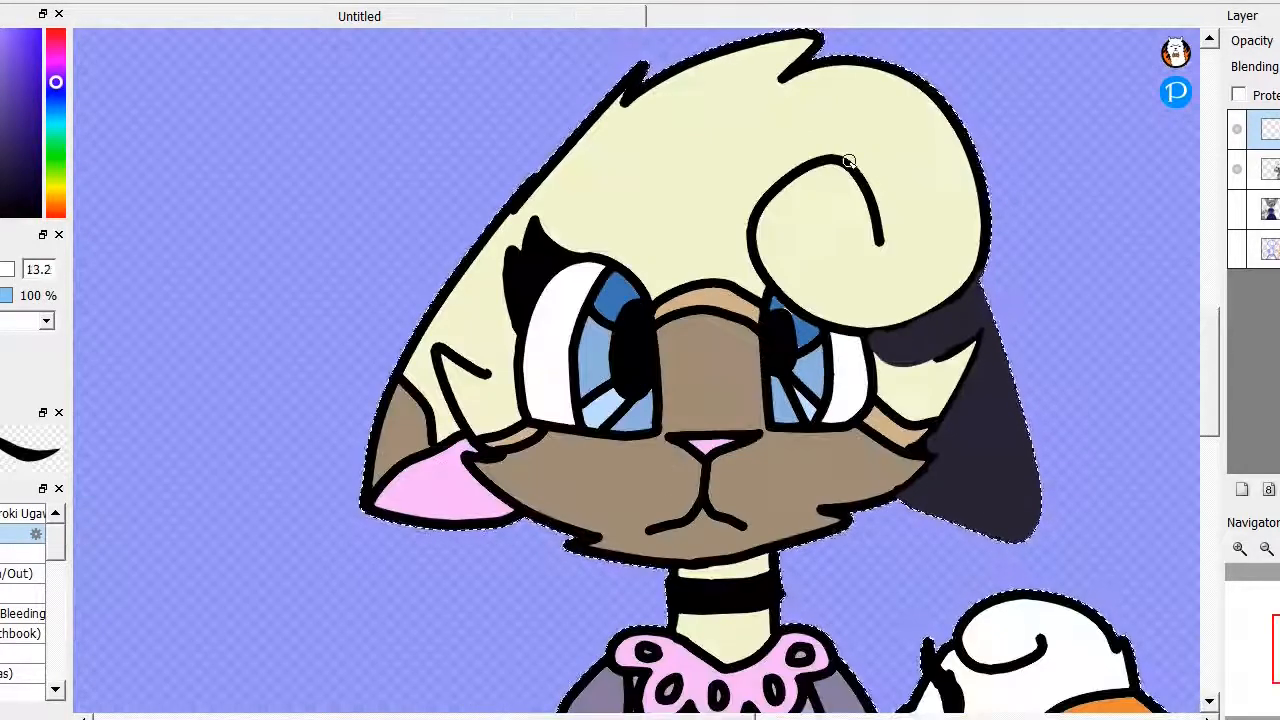
Brush dark shadows along the cat's hair, neck and dress side
drag(855, 160, 915, 200)
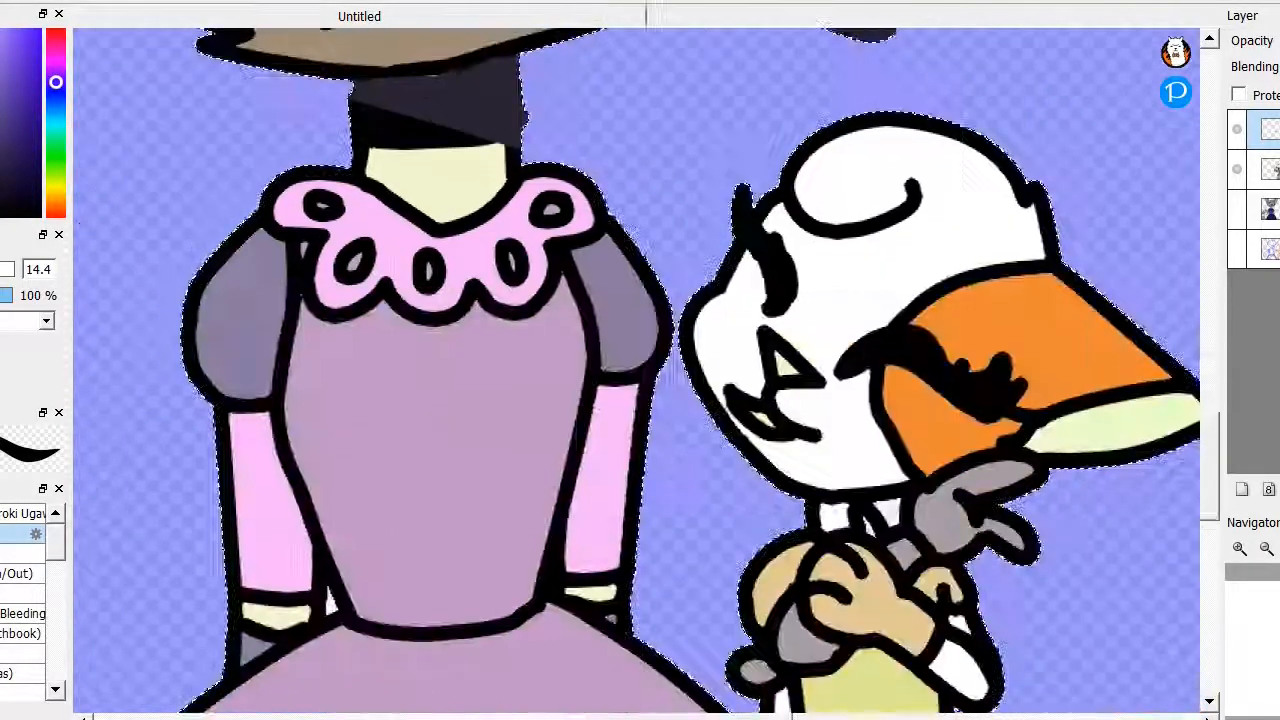
drag(600, 430, 570, 575)
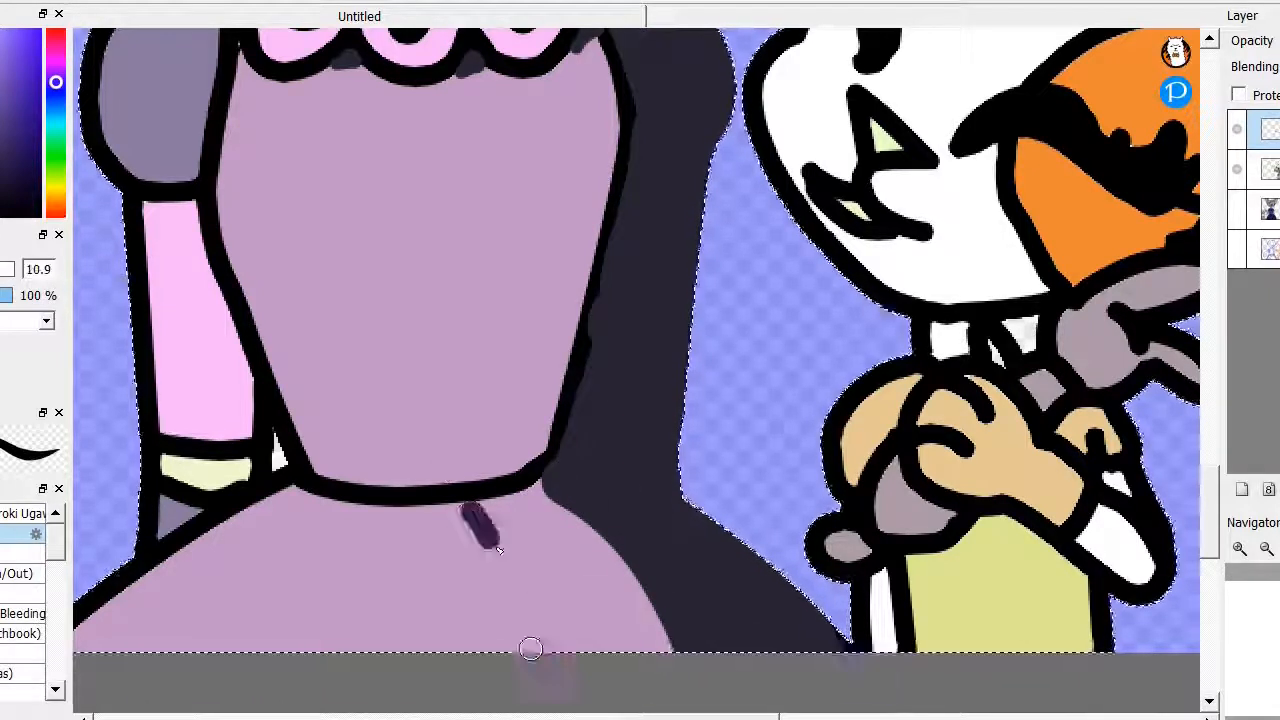
drag(485, 515, 500, 650)
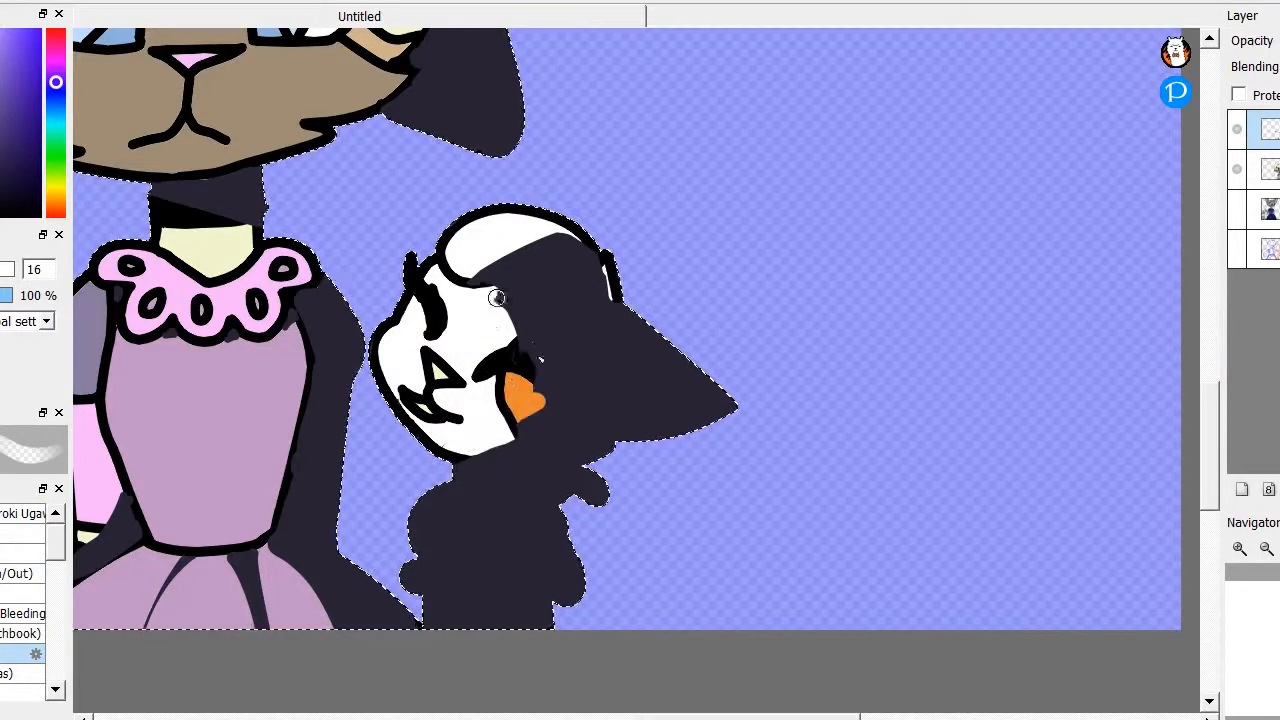
Brush dark navy shadow over the kitten, then erase to reveal its orange details
drag(497, 298, 525, 392)
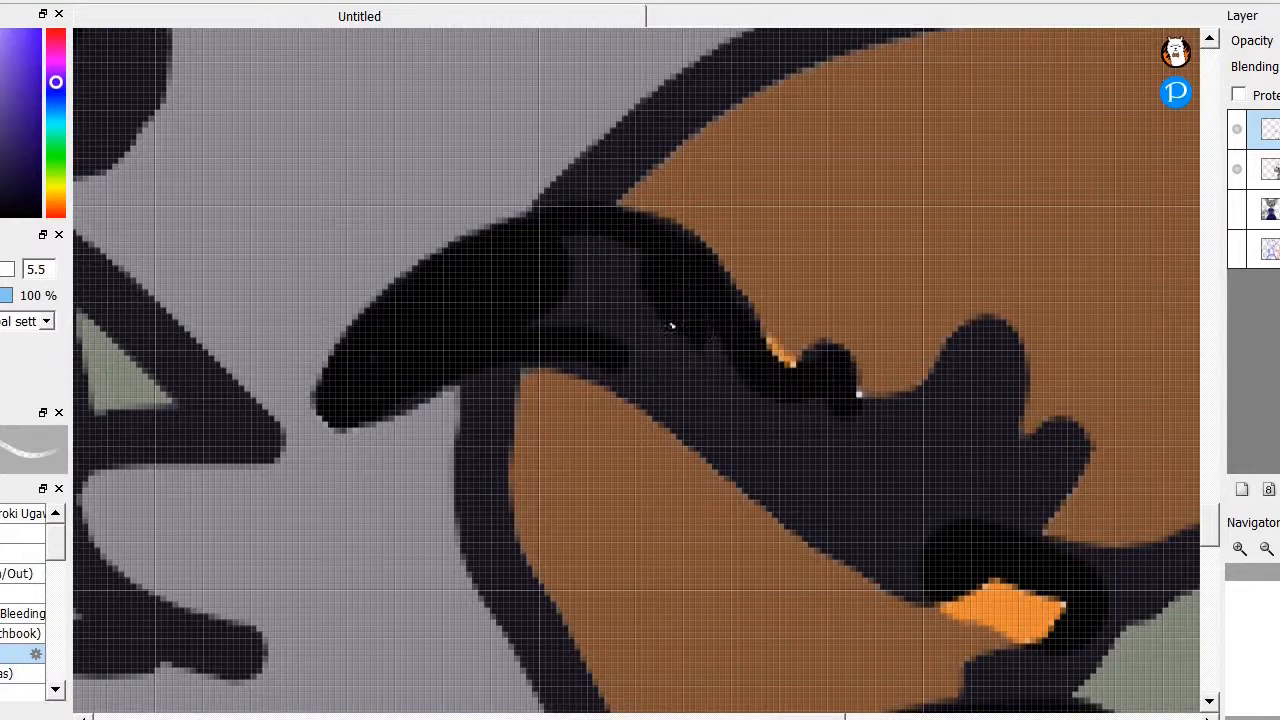
drag(670, 325, 1012, 406)
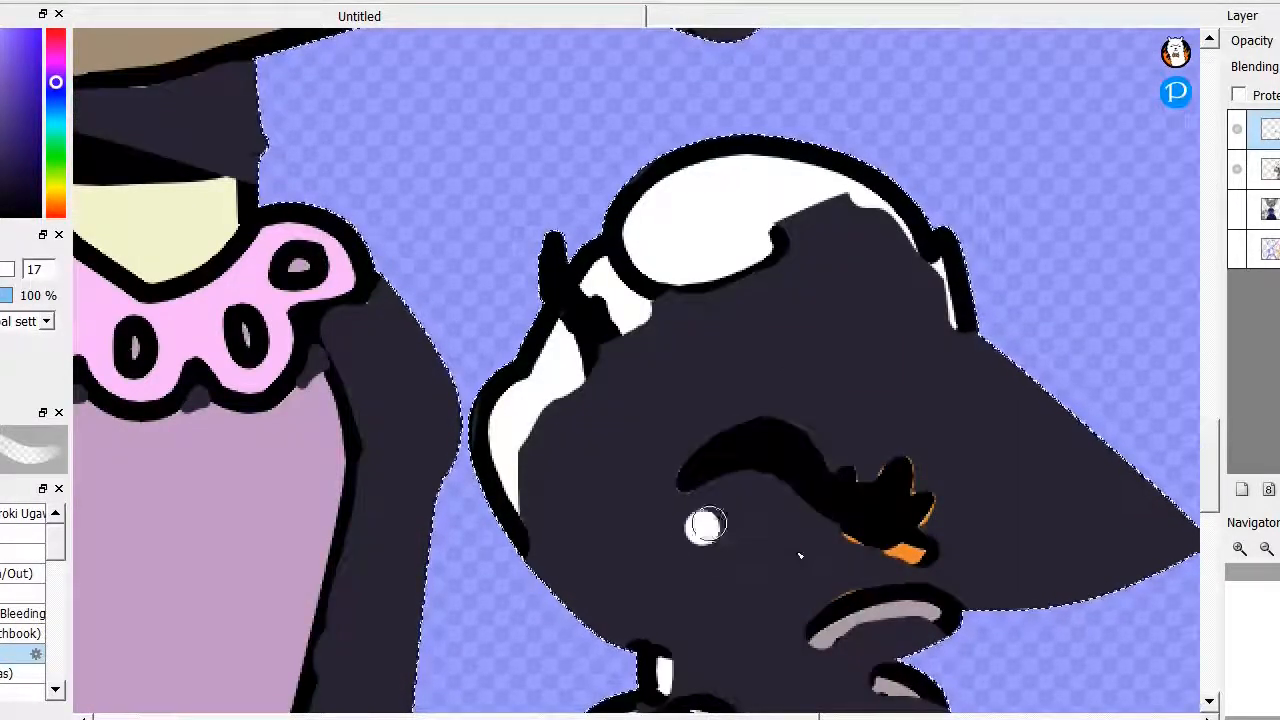
drag(708, 525, 770, 535)
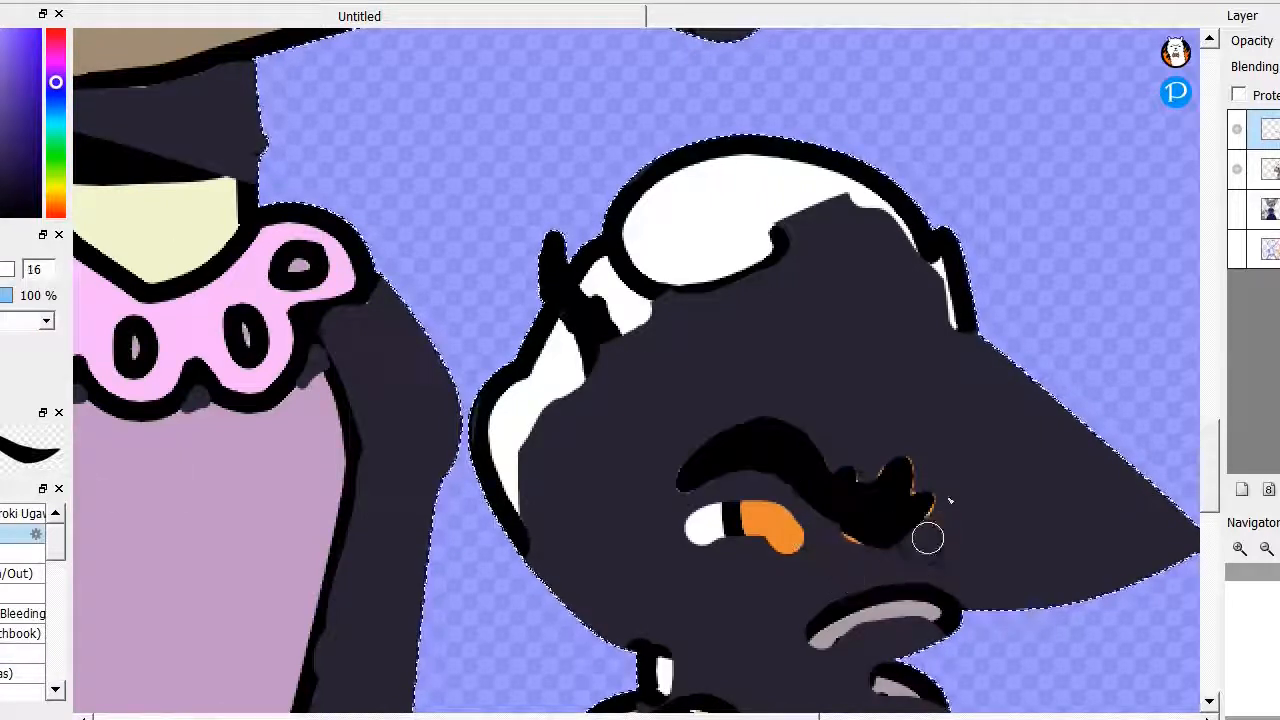